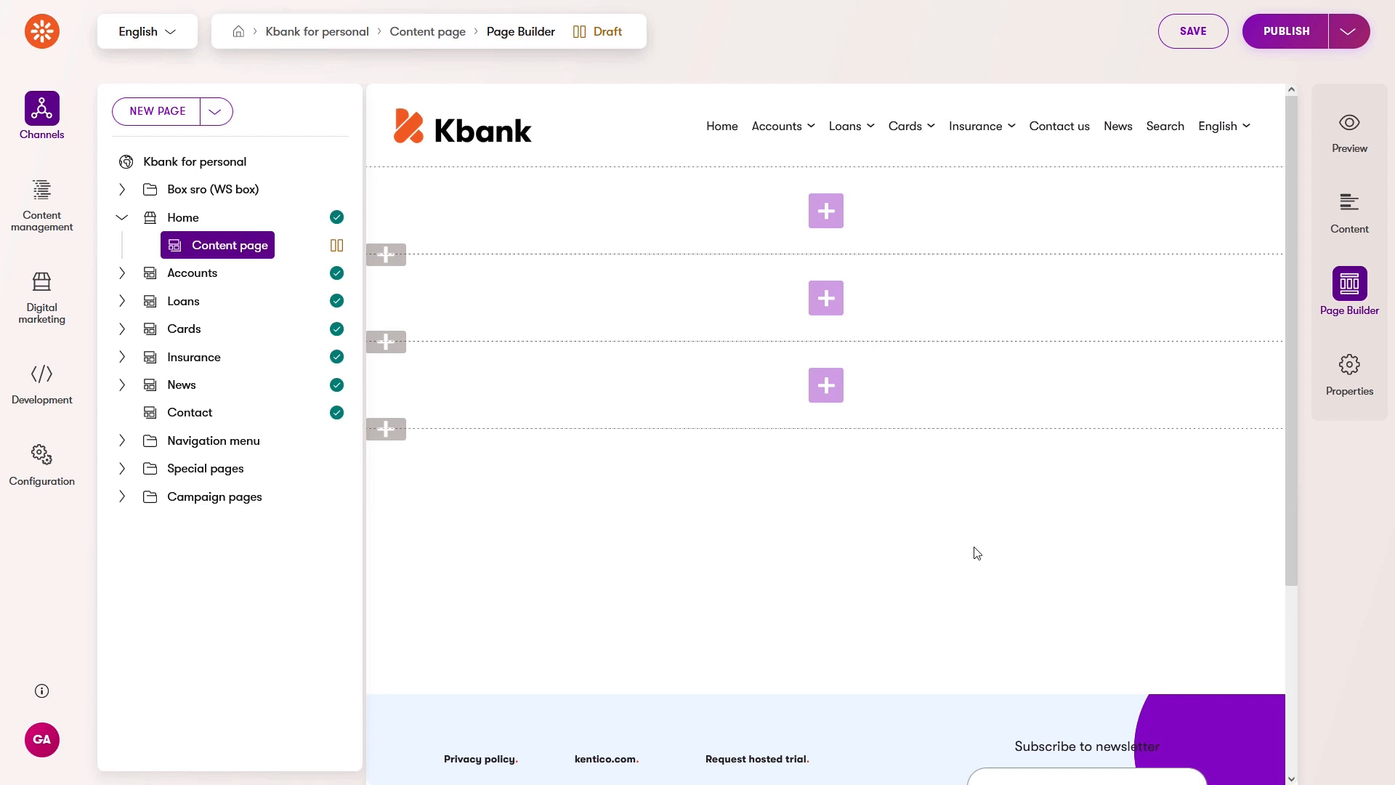
mouse_move(802, 254)
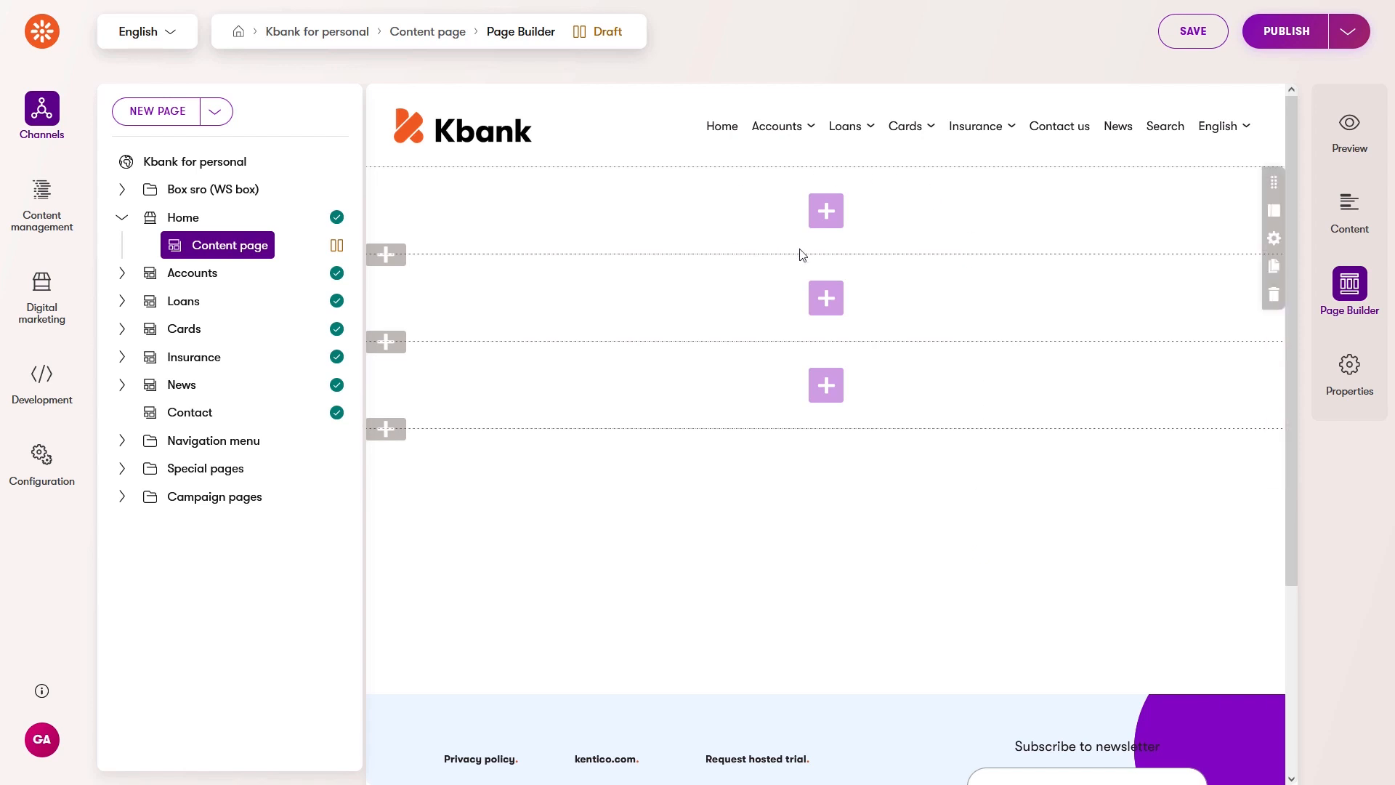
mouse_move(813, 308)
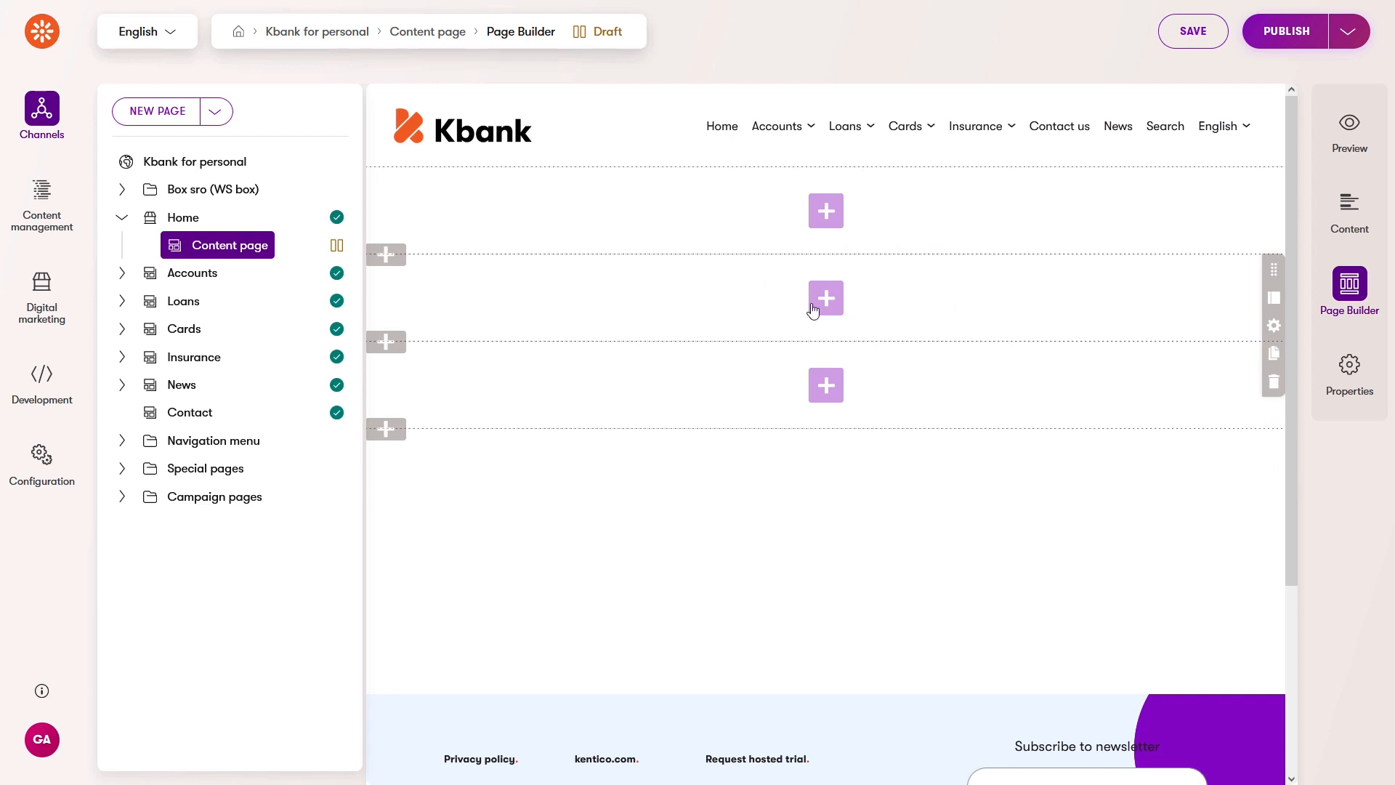
Add a Page heading widget to the second section and another widget beneath it.
click(825, 297)
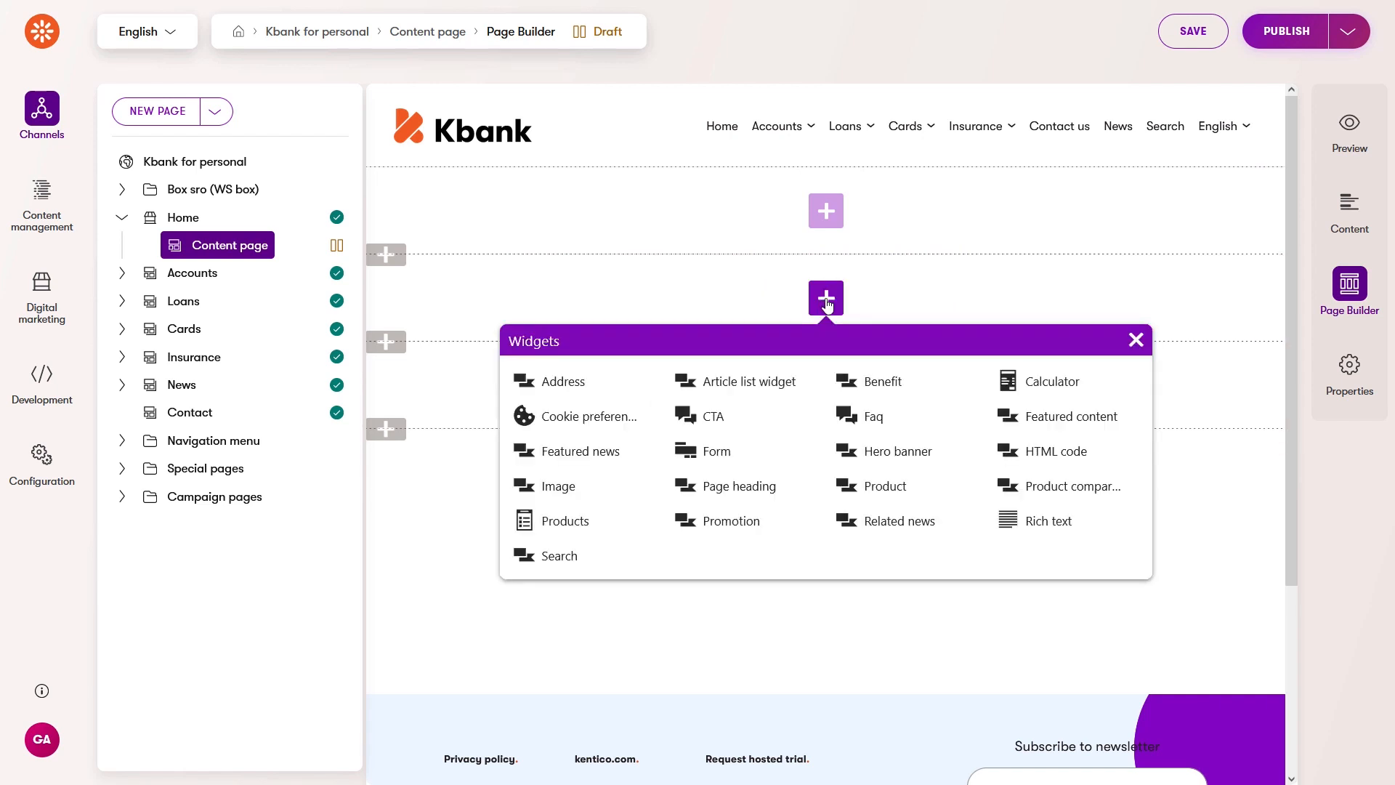
click(738, 485)
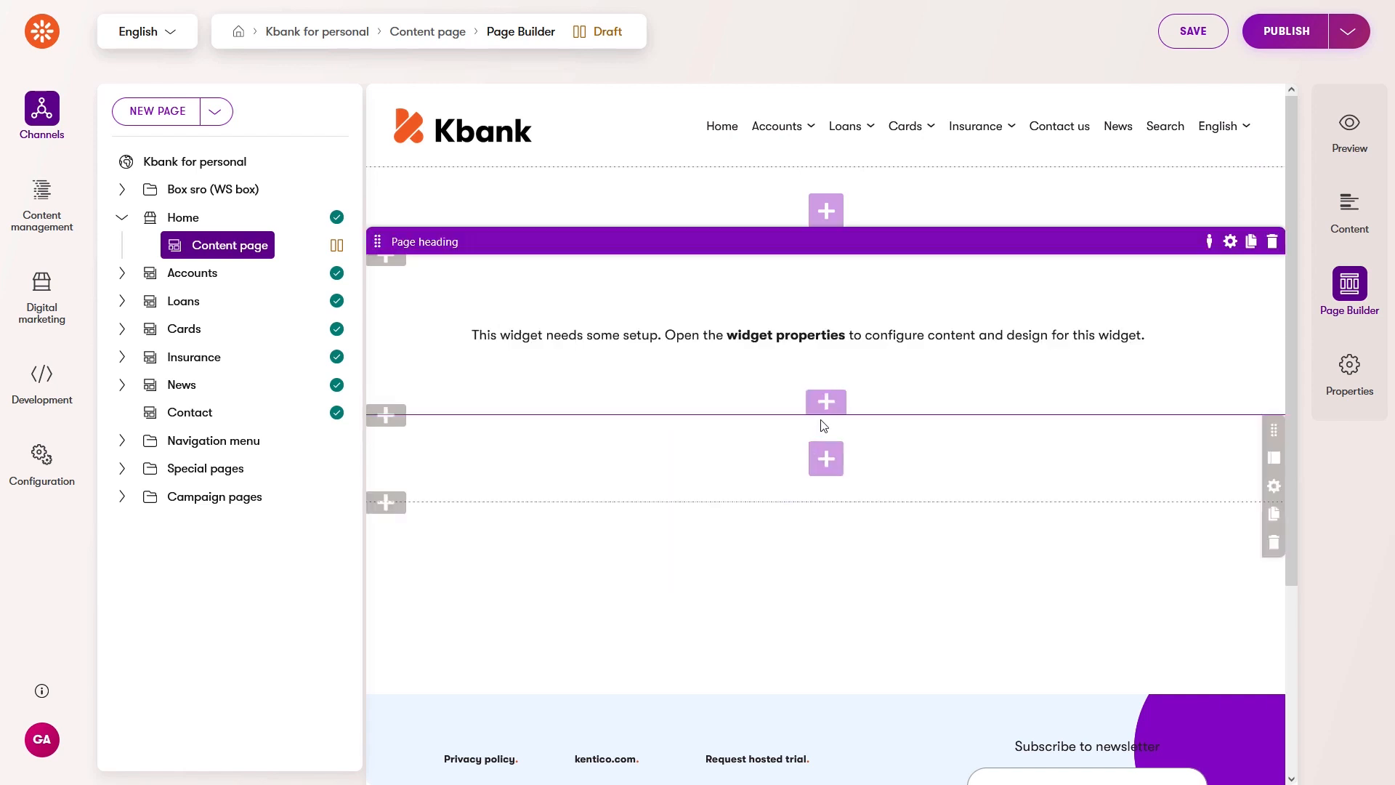
click(826, 401)
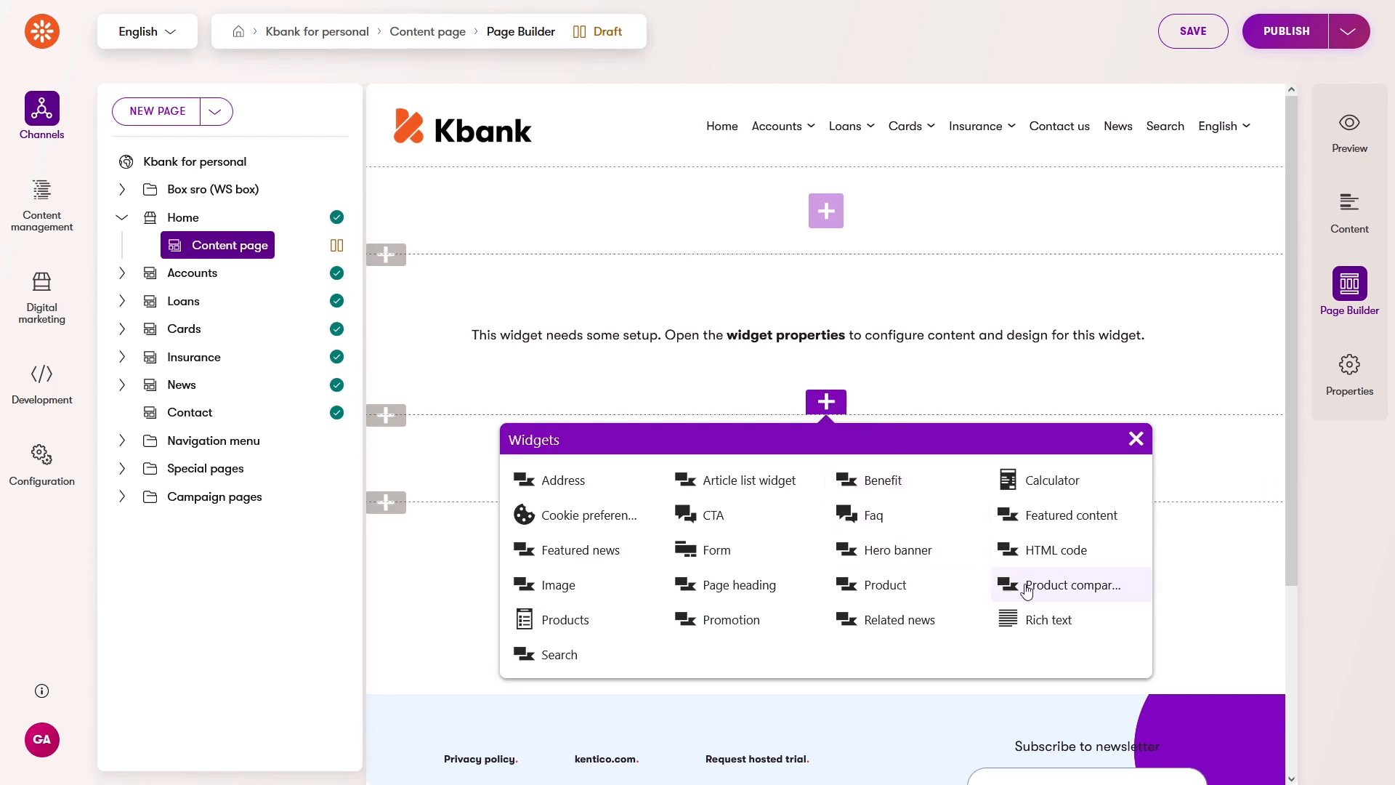
click(1074, 585)
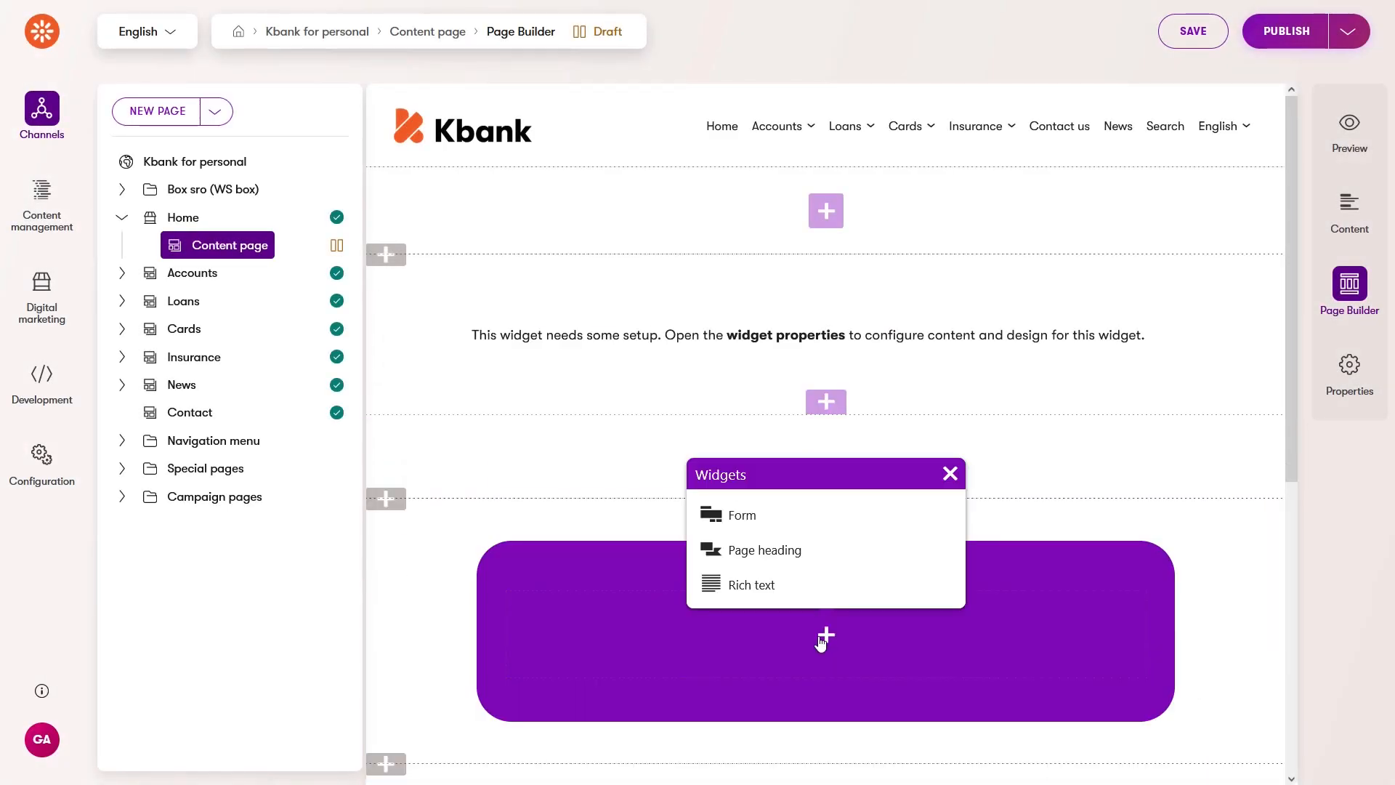
mouse_move(385, 499)
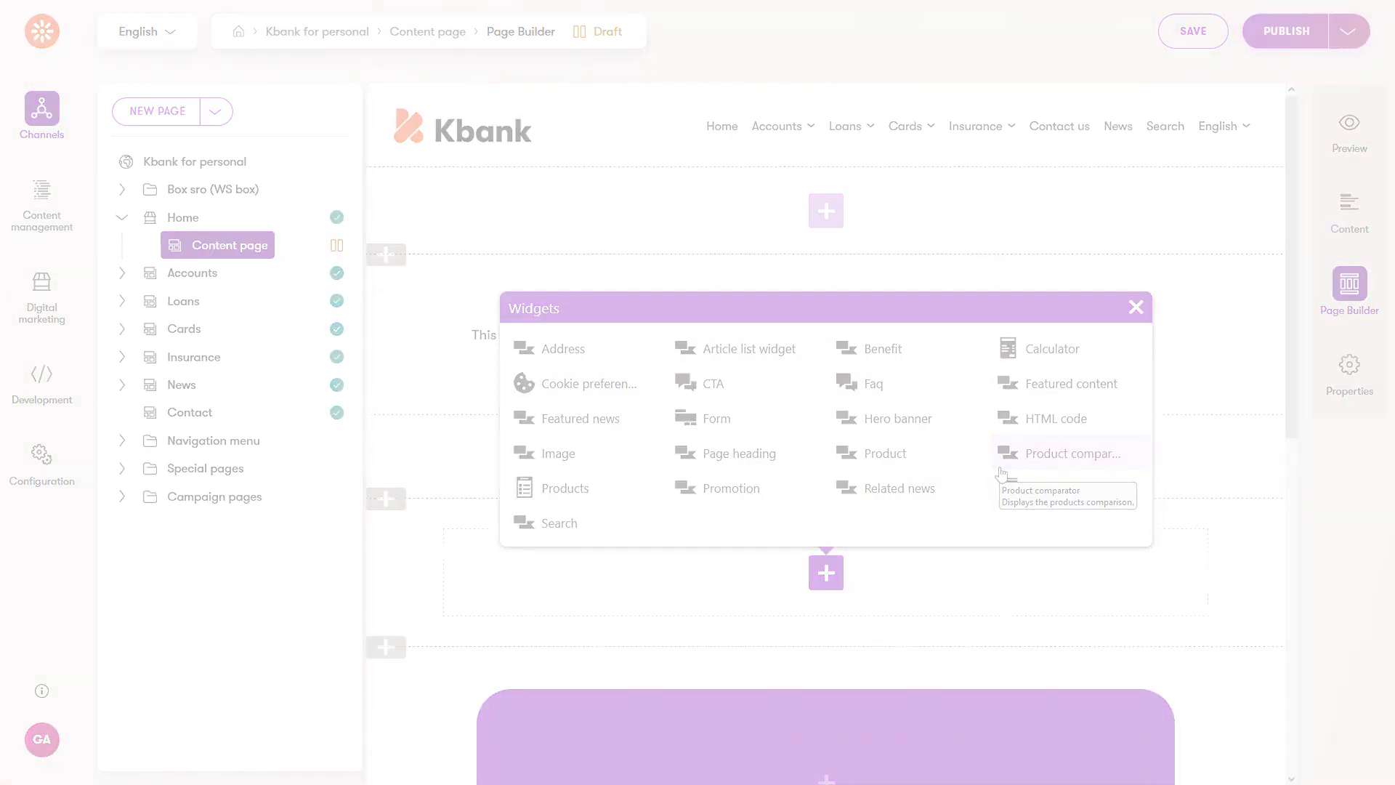
Open the Loans page and drag the Kbank loans overview section below the unconfigured widget section.
click(184, 300)
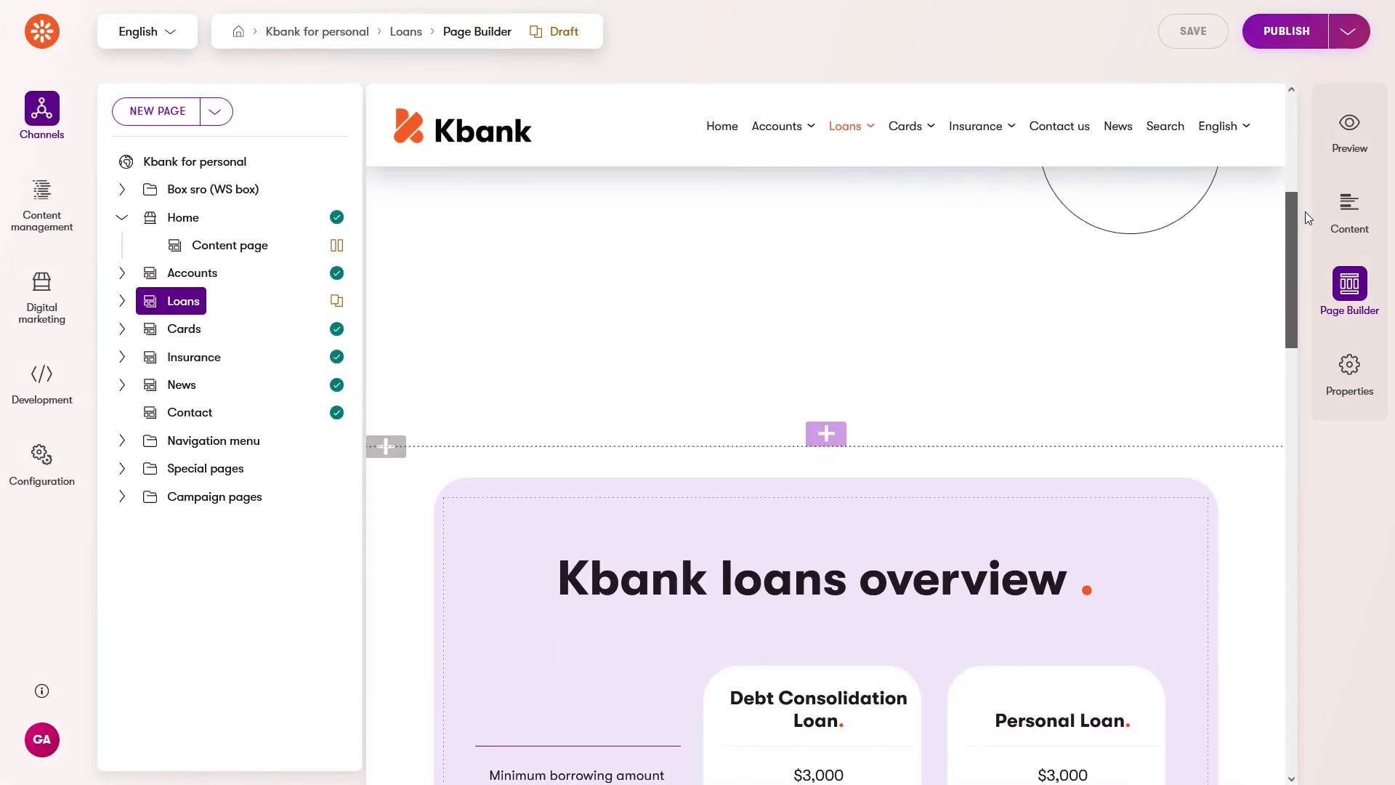
scroll(down, 3)
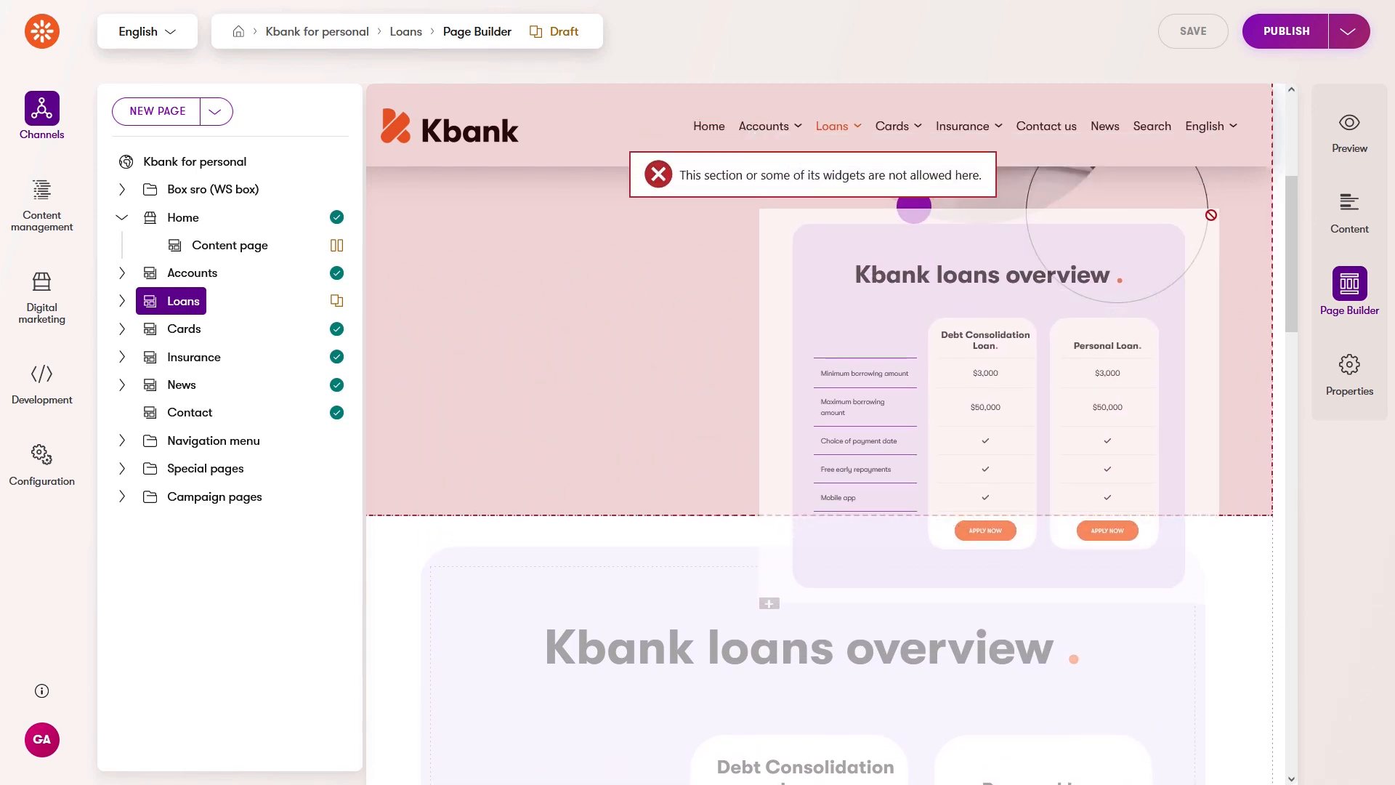
scroll(down, 3)
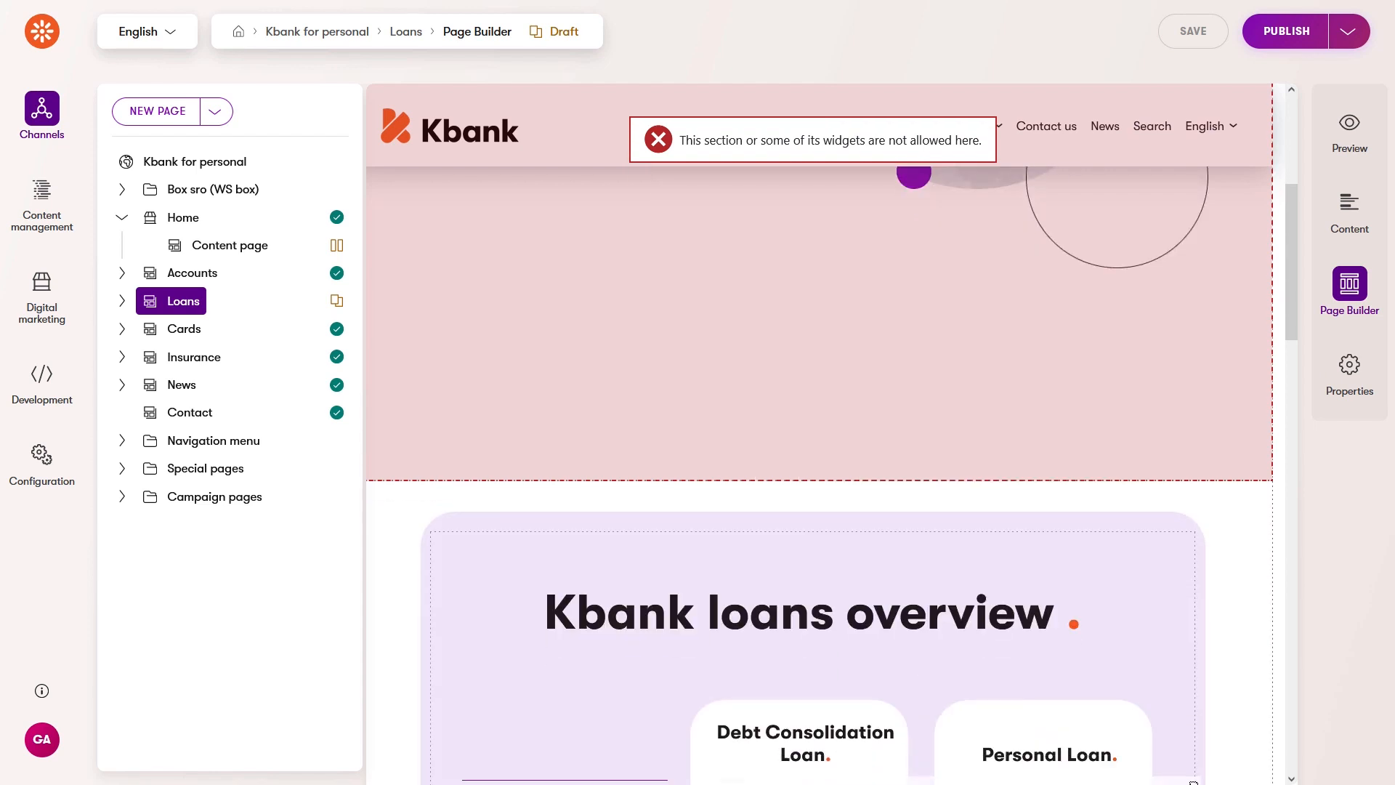
scroll(down, 3)
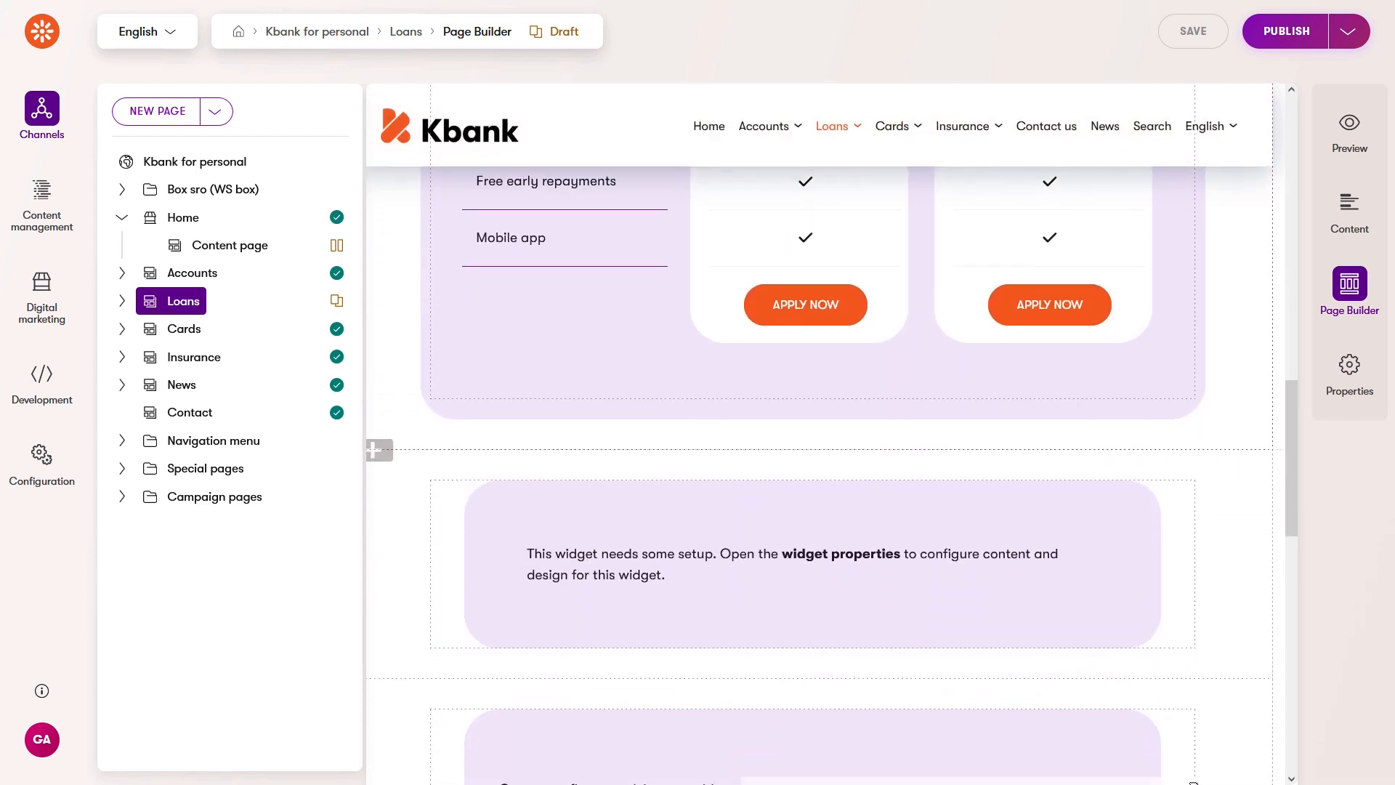
scroll(down, 3)
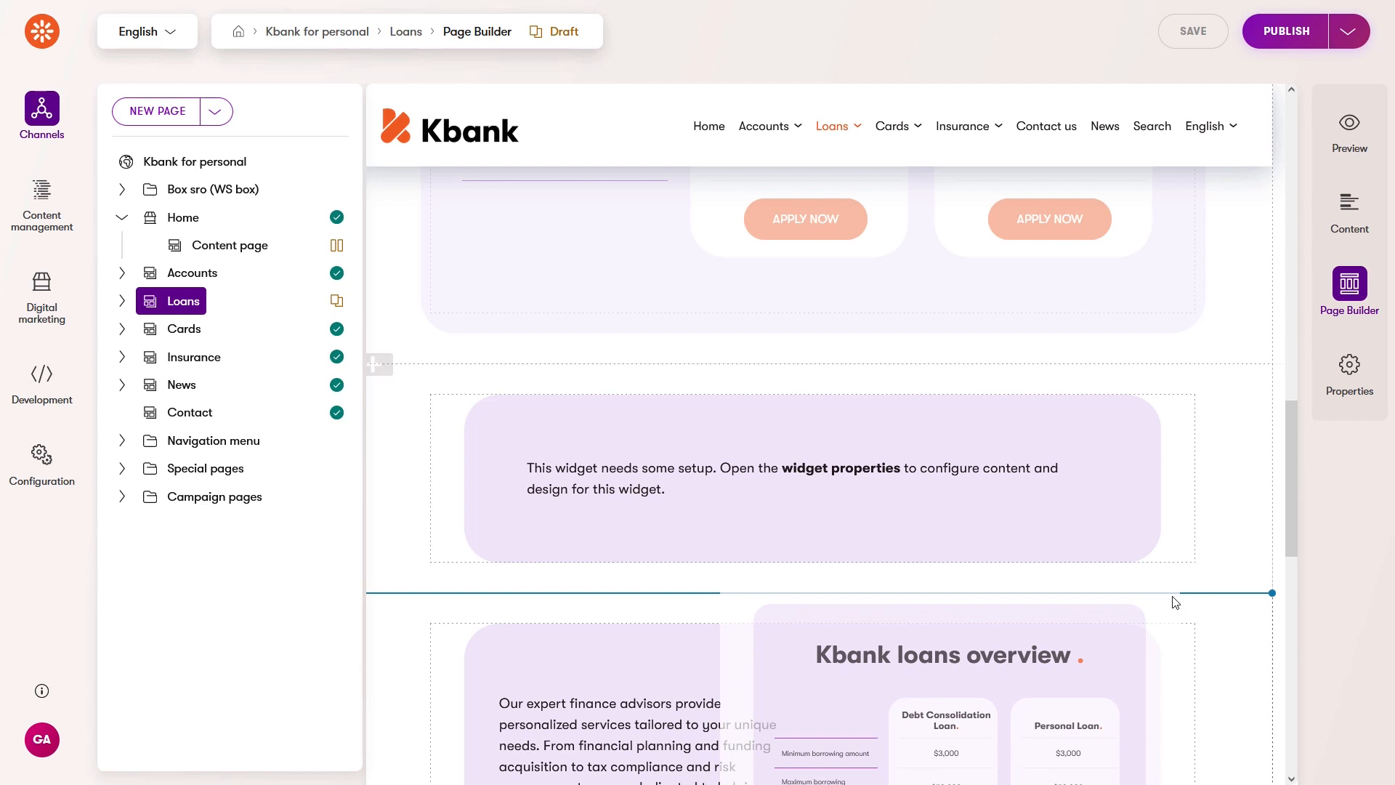
scroll(down, 3)
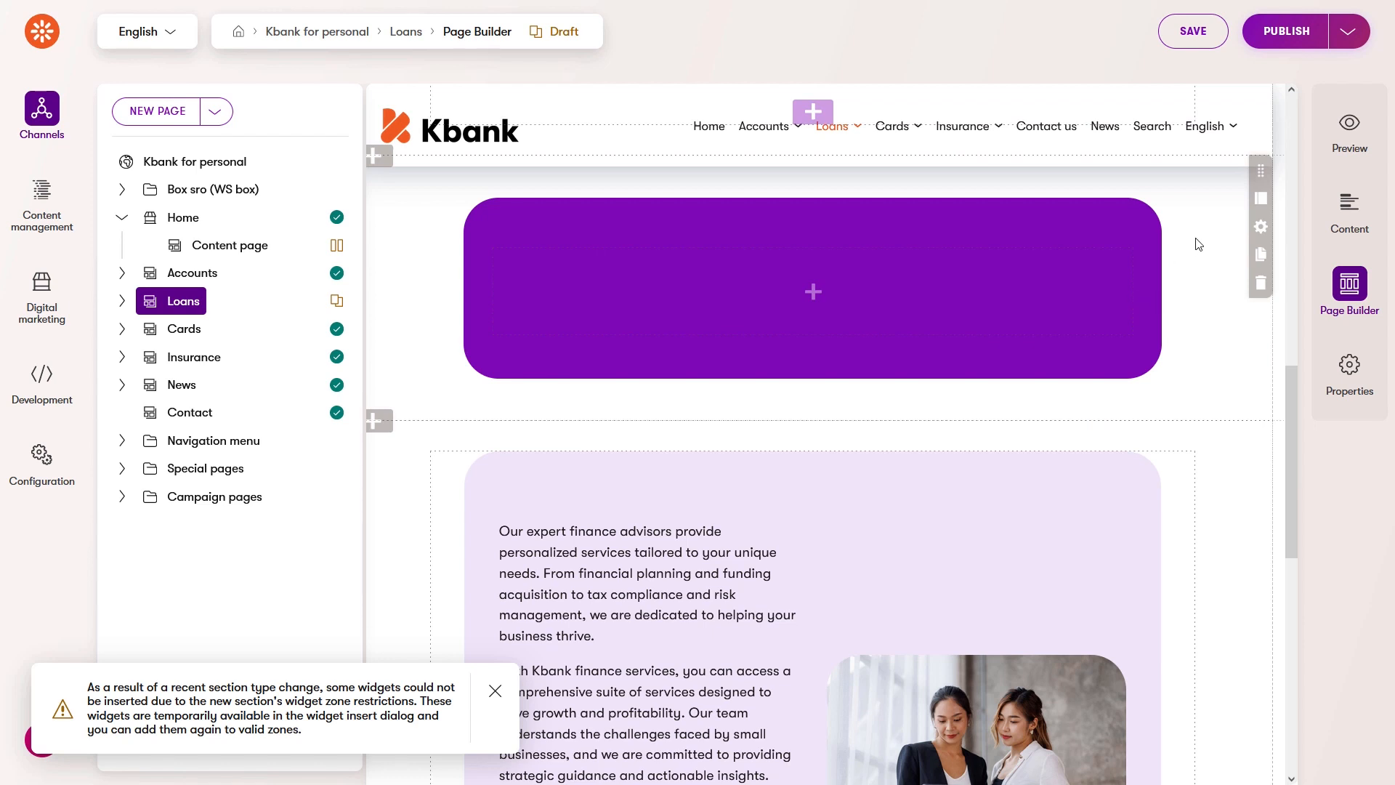
Cancel the form section properties, then set the multi-column section to single column, Small margin, orange background.
click(1261, 227)
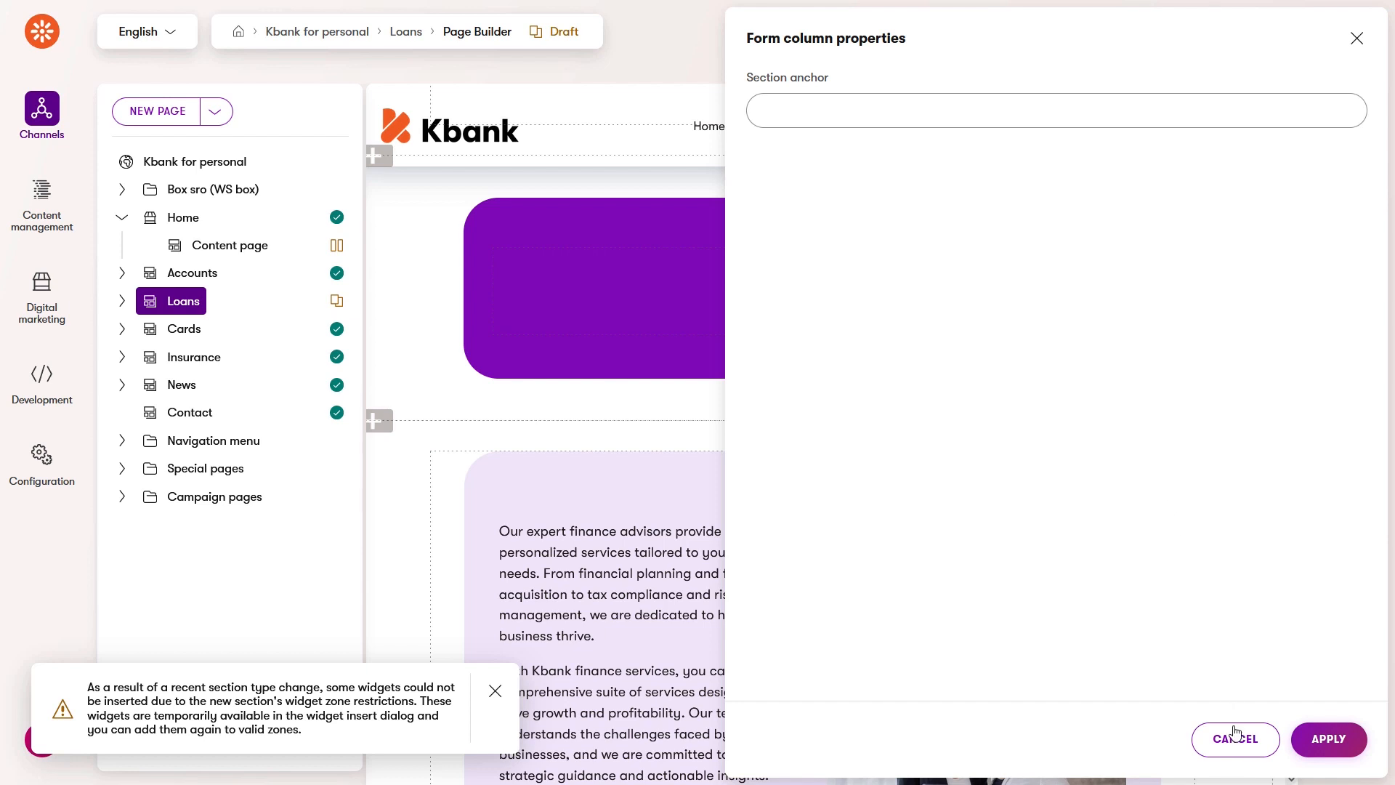
click(1235, 738)
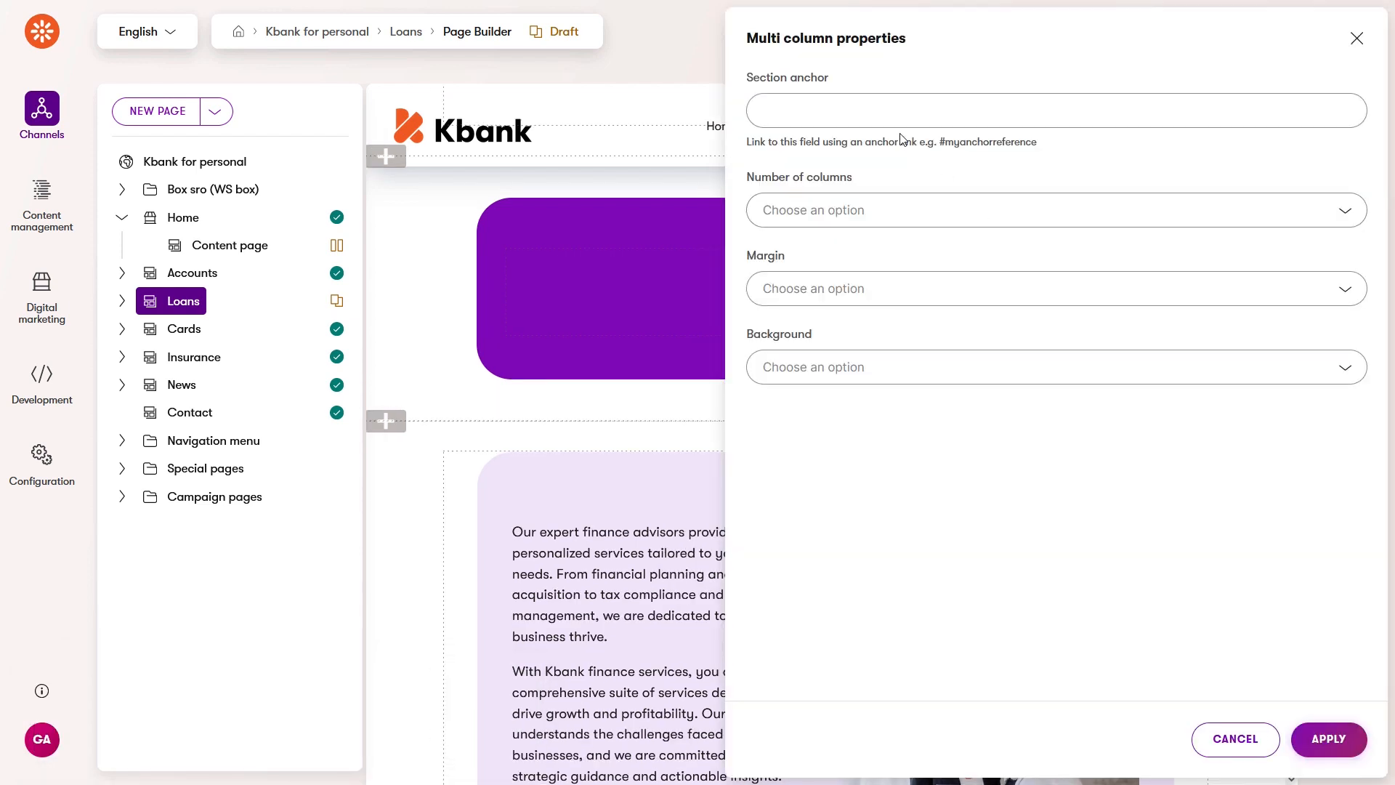
mouse_move(814, 218)
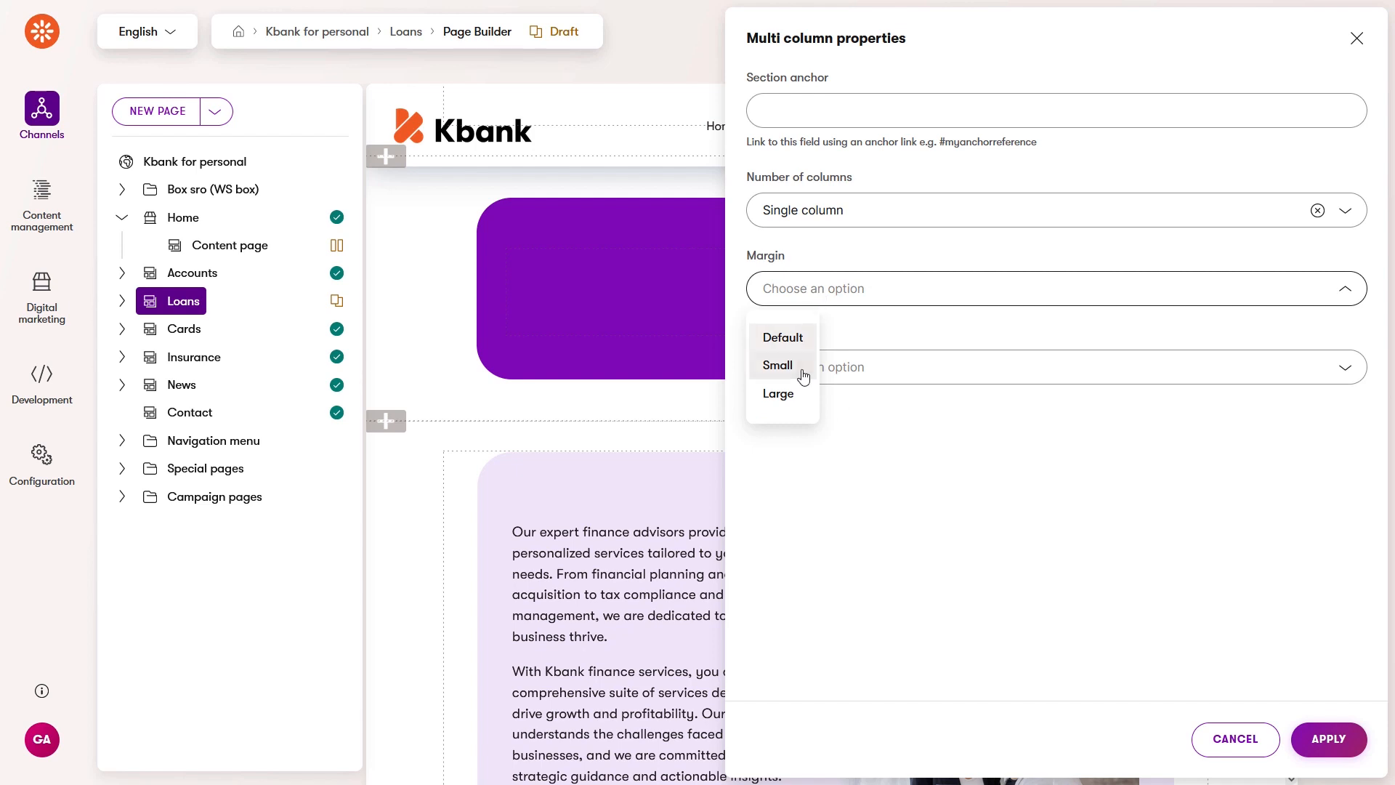
click(777, 365)
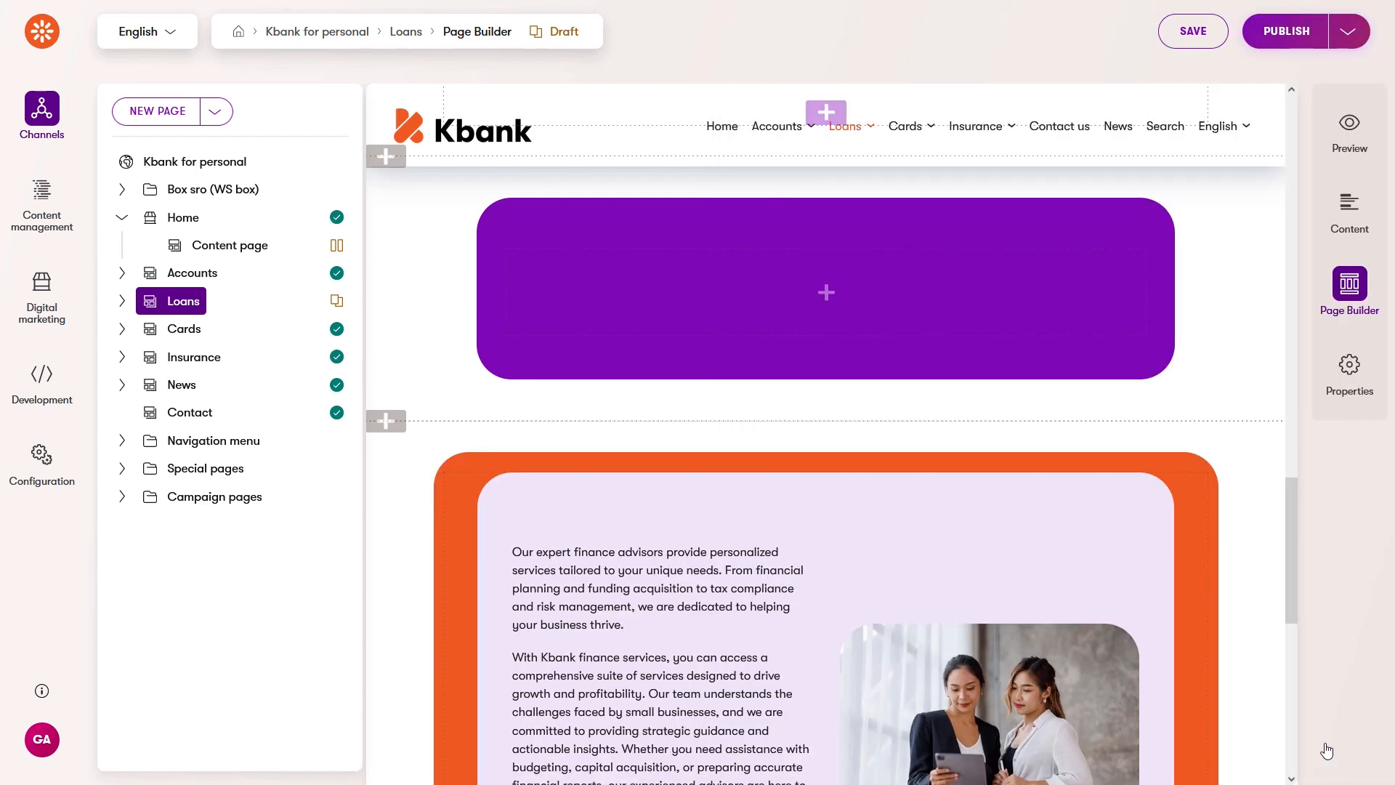
scroll(down, 3)
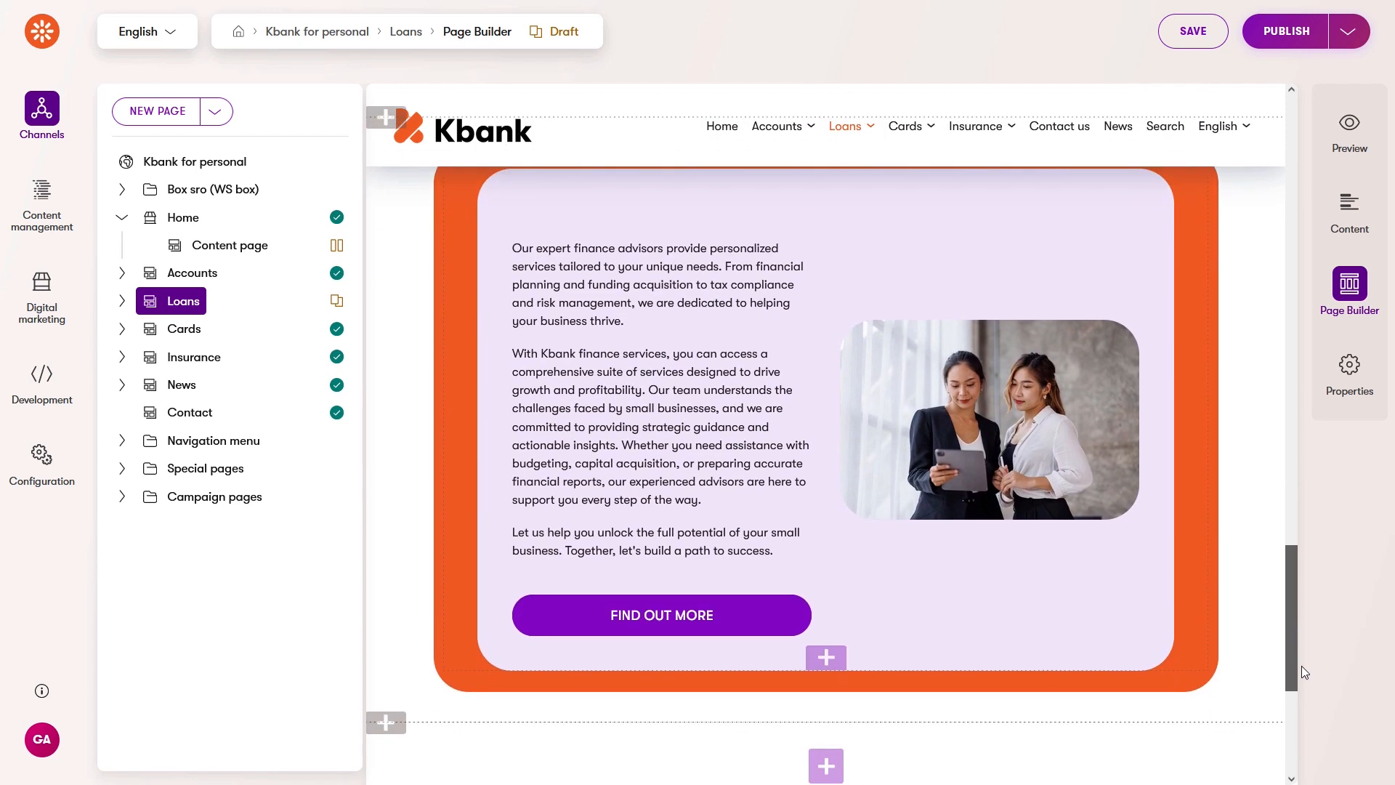
scroll(down, 3)
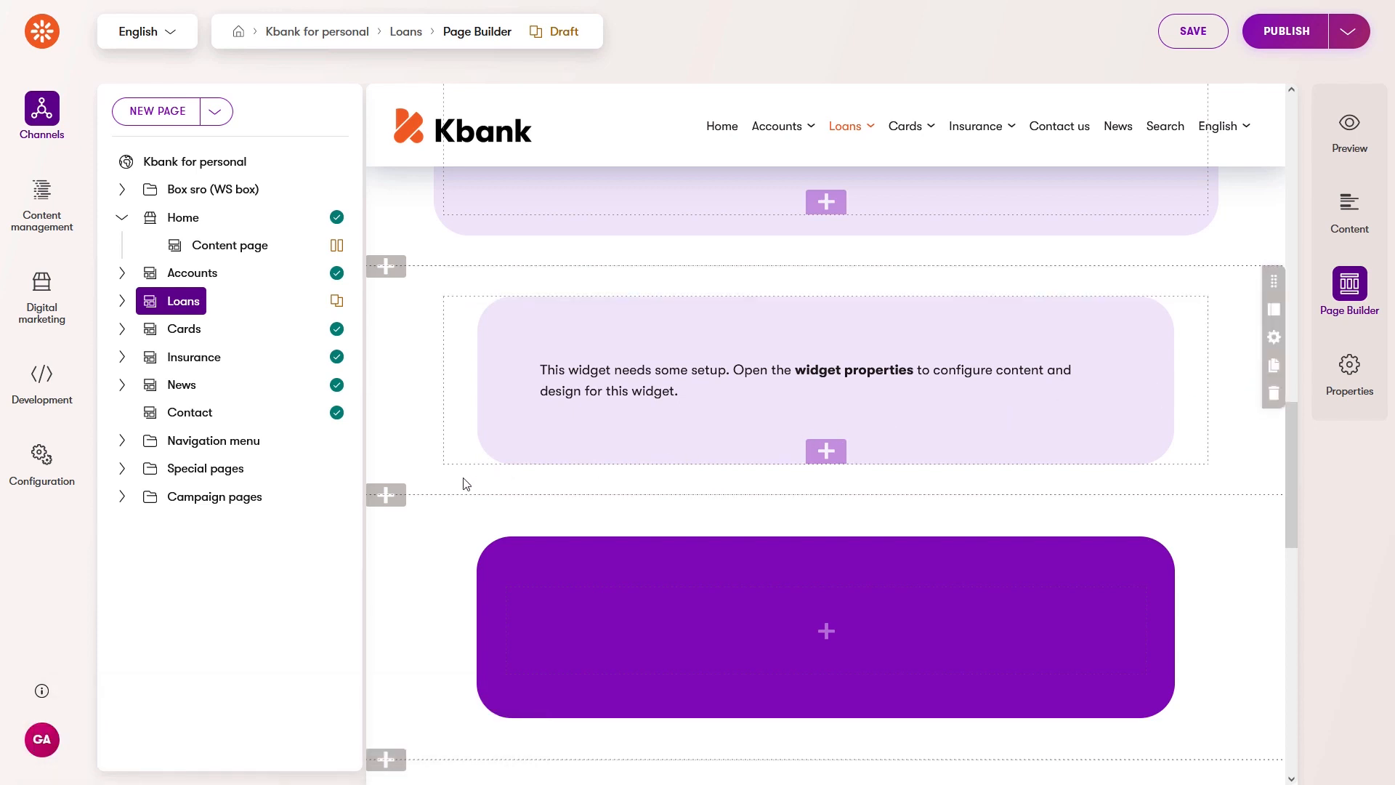
Insert the copied Multi column section above the purple form section and reselect Loans.
click(386, 494)
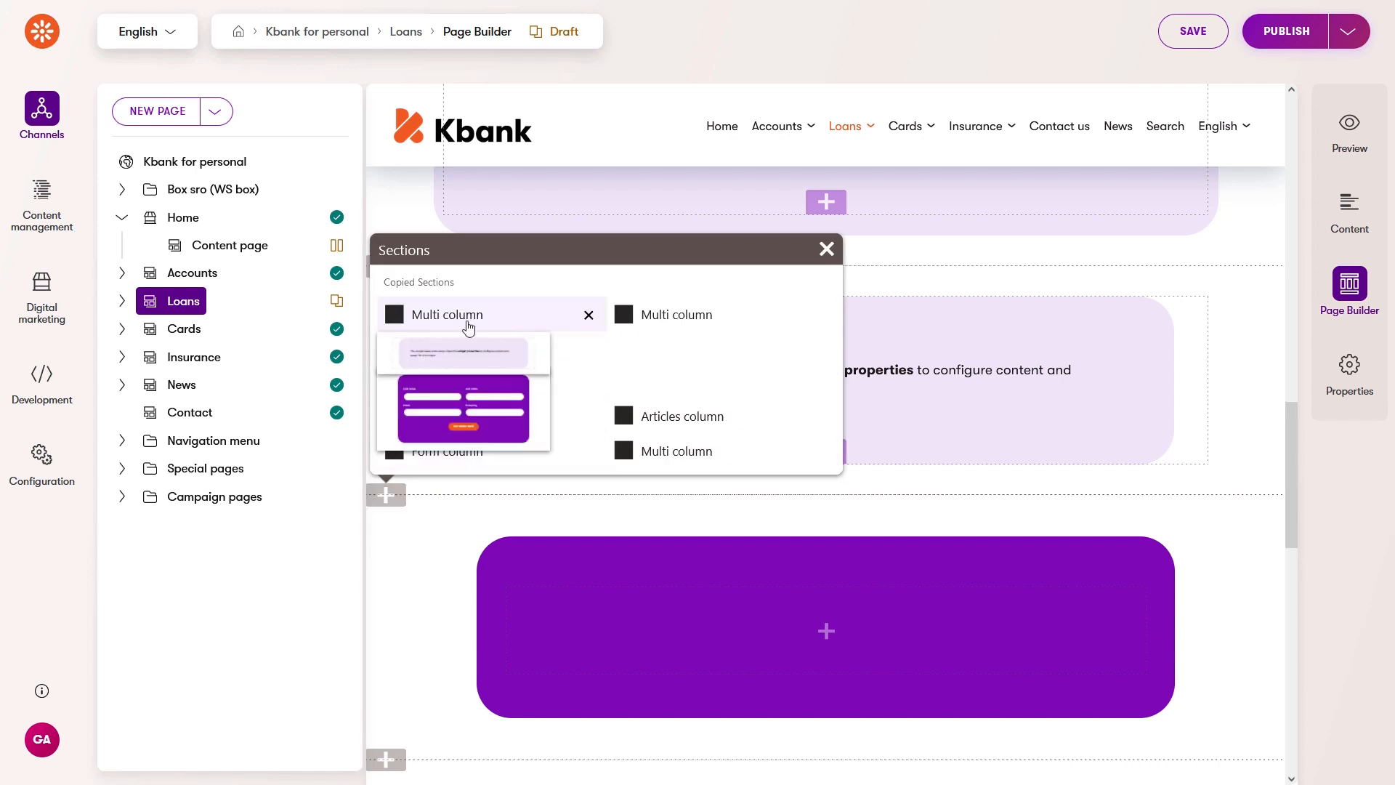
click(446, 313)
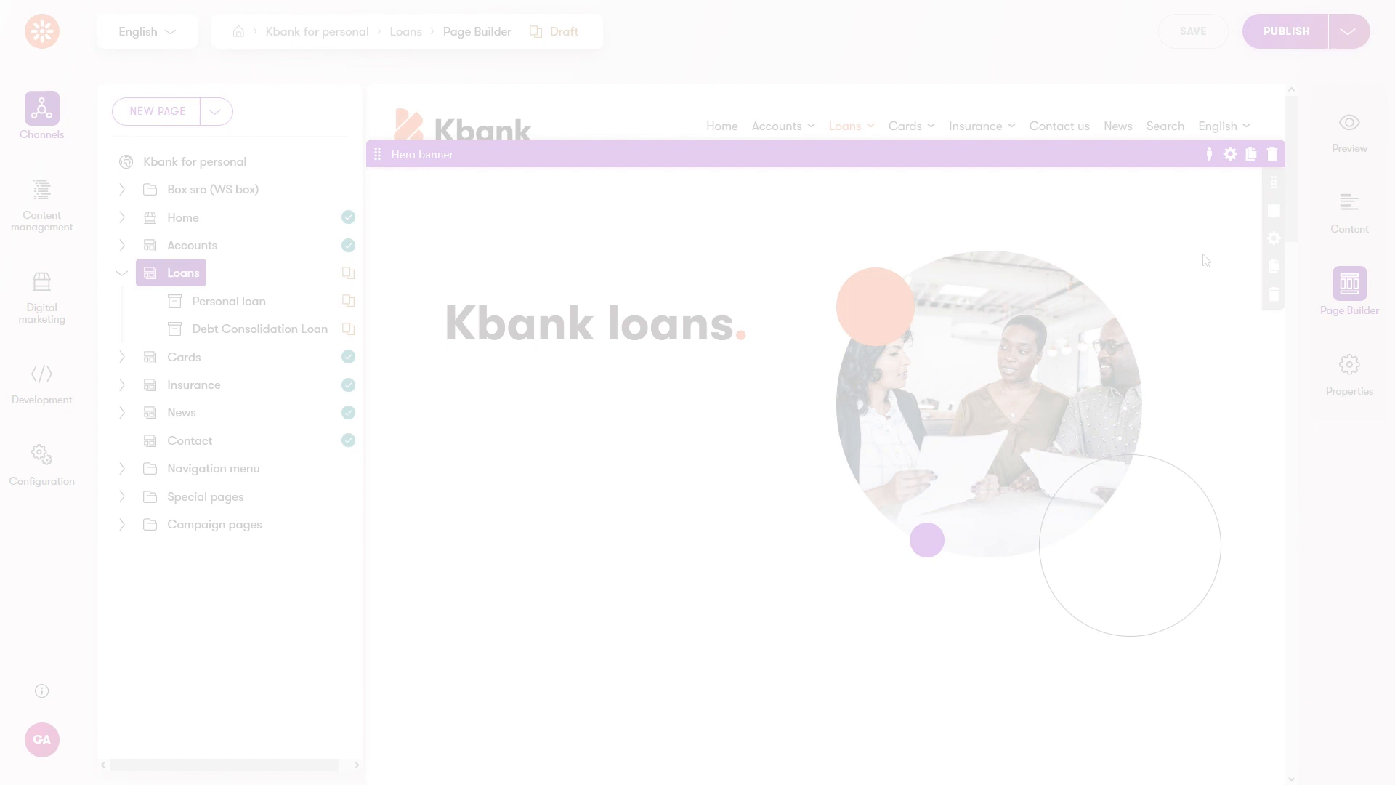
click(1230, 154)
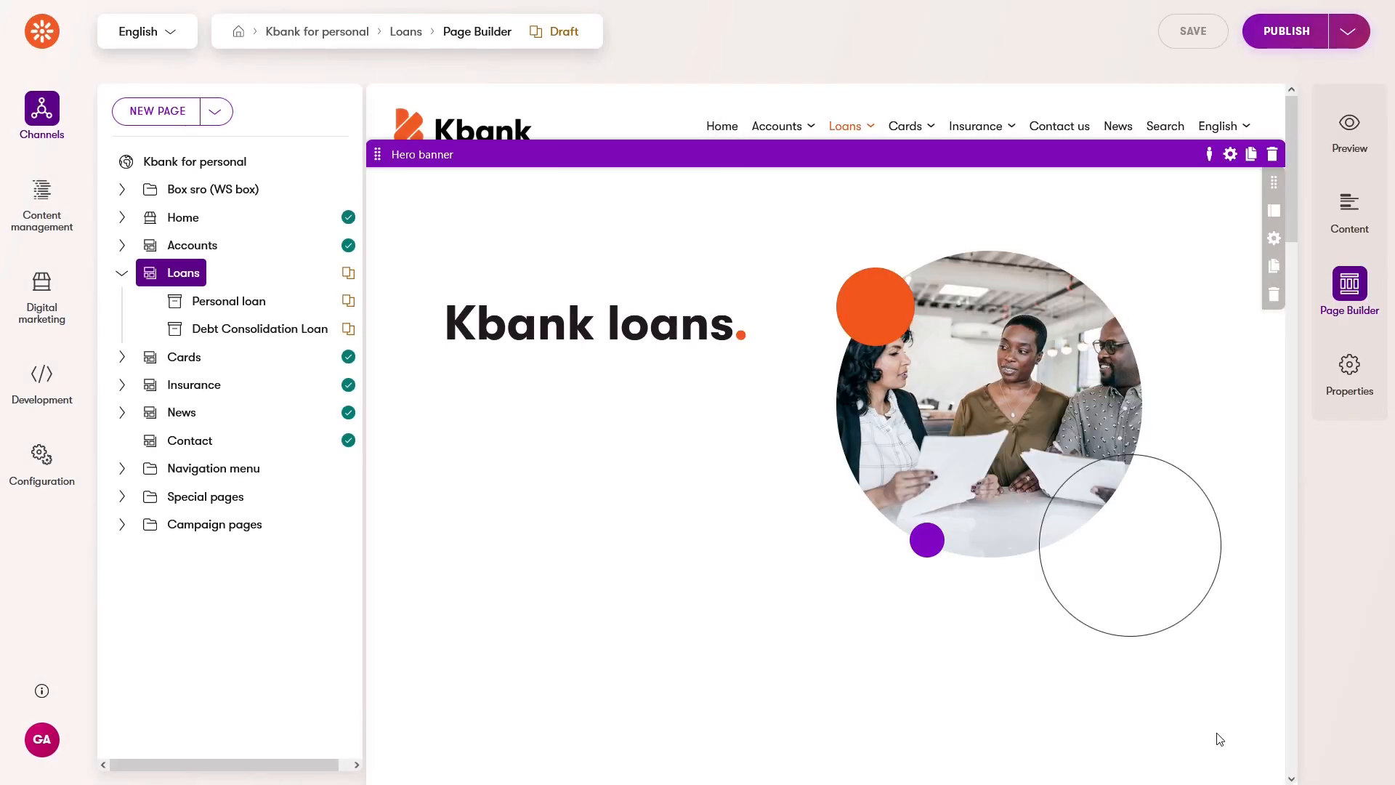
View the Hero banner on Debt Consolidation Loan and Personal loan, then return to Loans.
click(1273, 266)
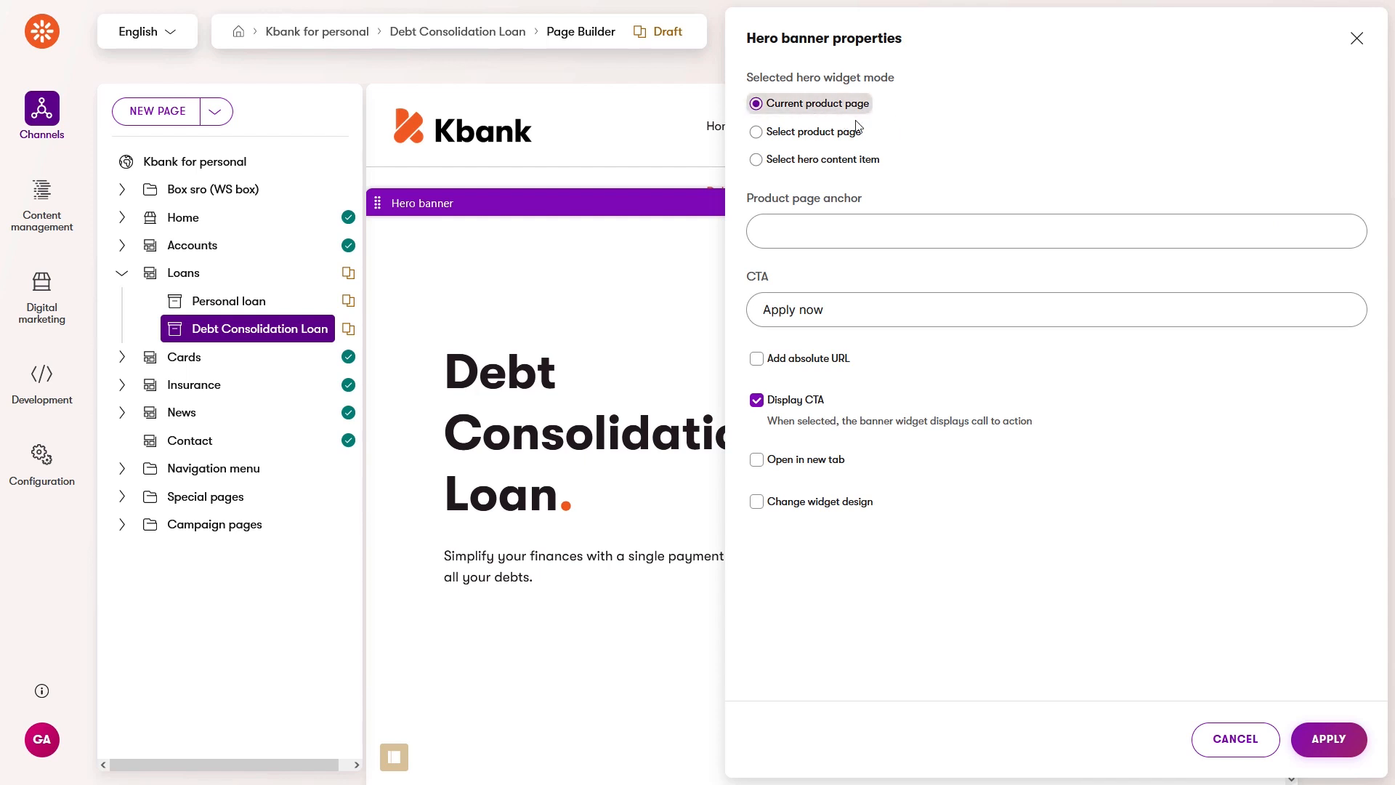
click(1358, 38)
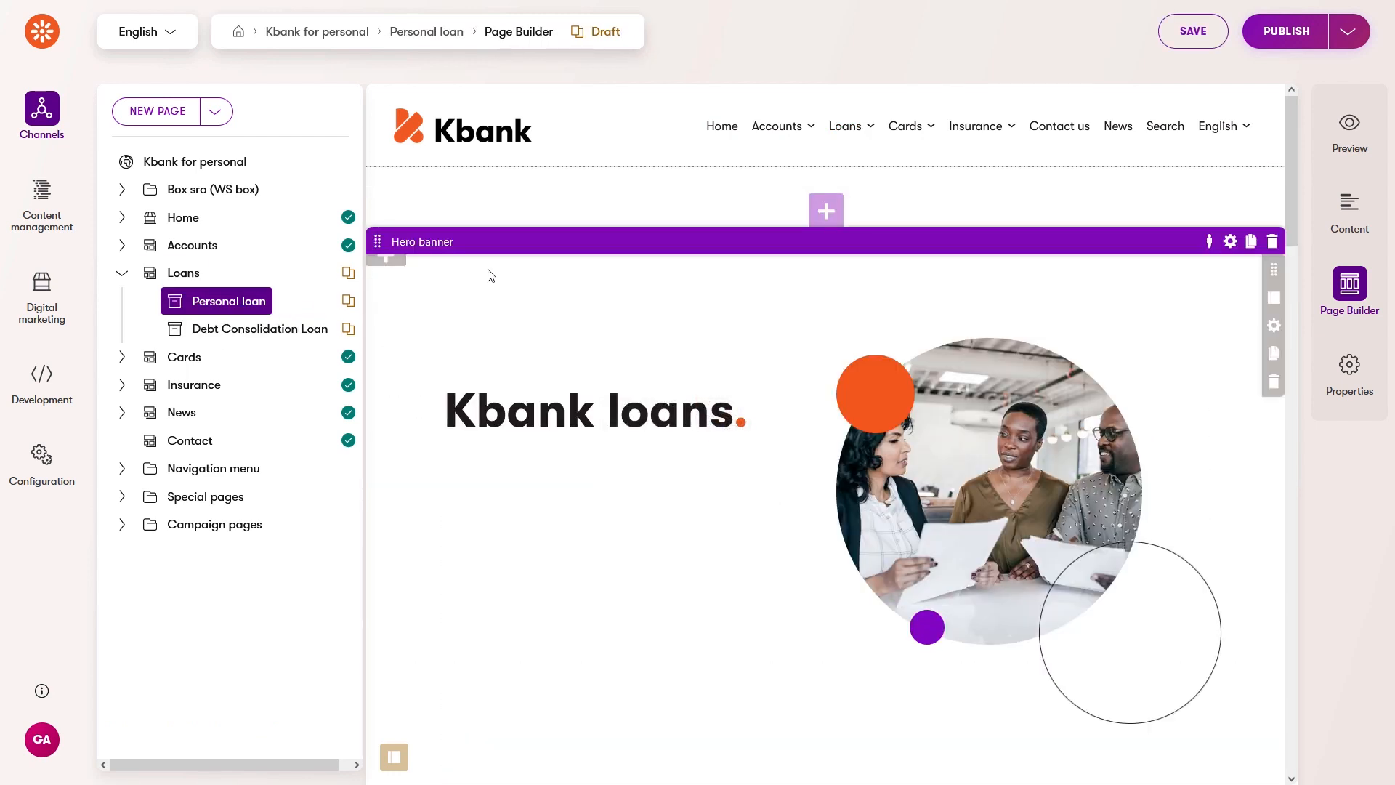
click(386, 254)
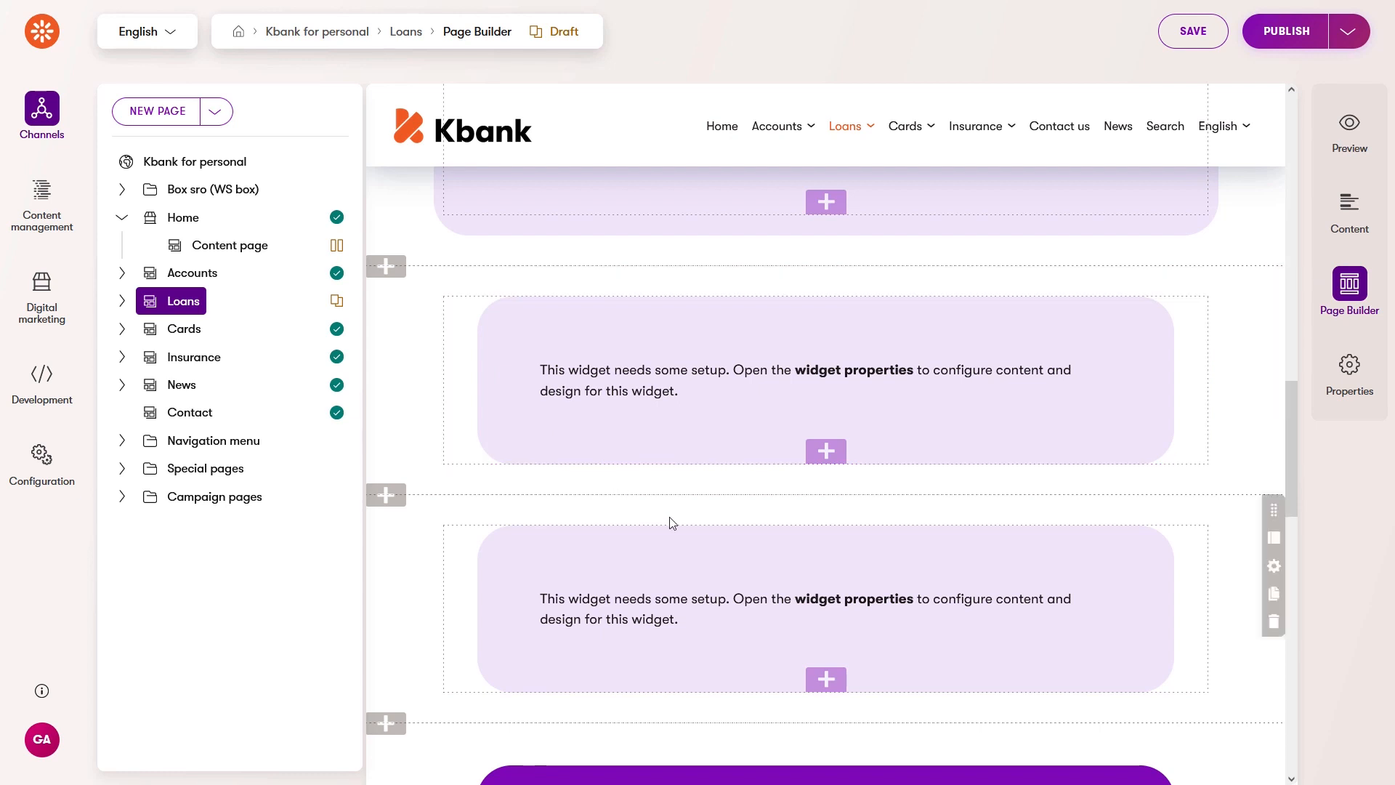
mouse_move(1273, 622)
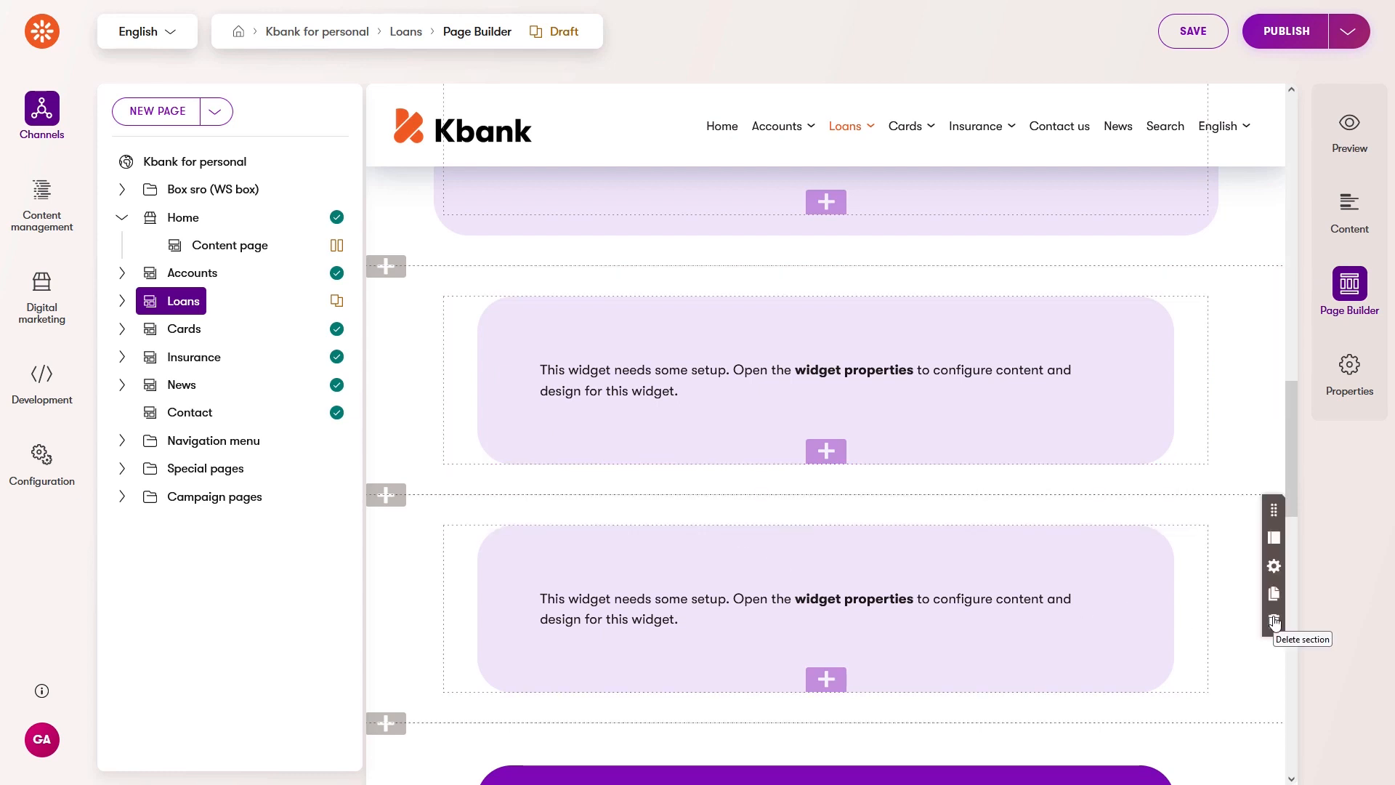
Delete the lower duplicate Multi column section and confirm the removal.
click(1273, 622)
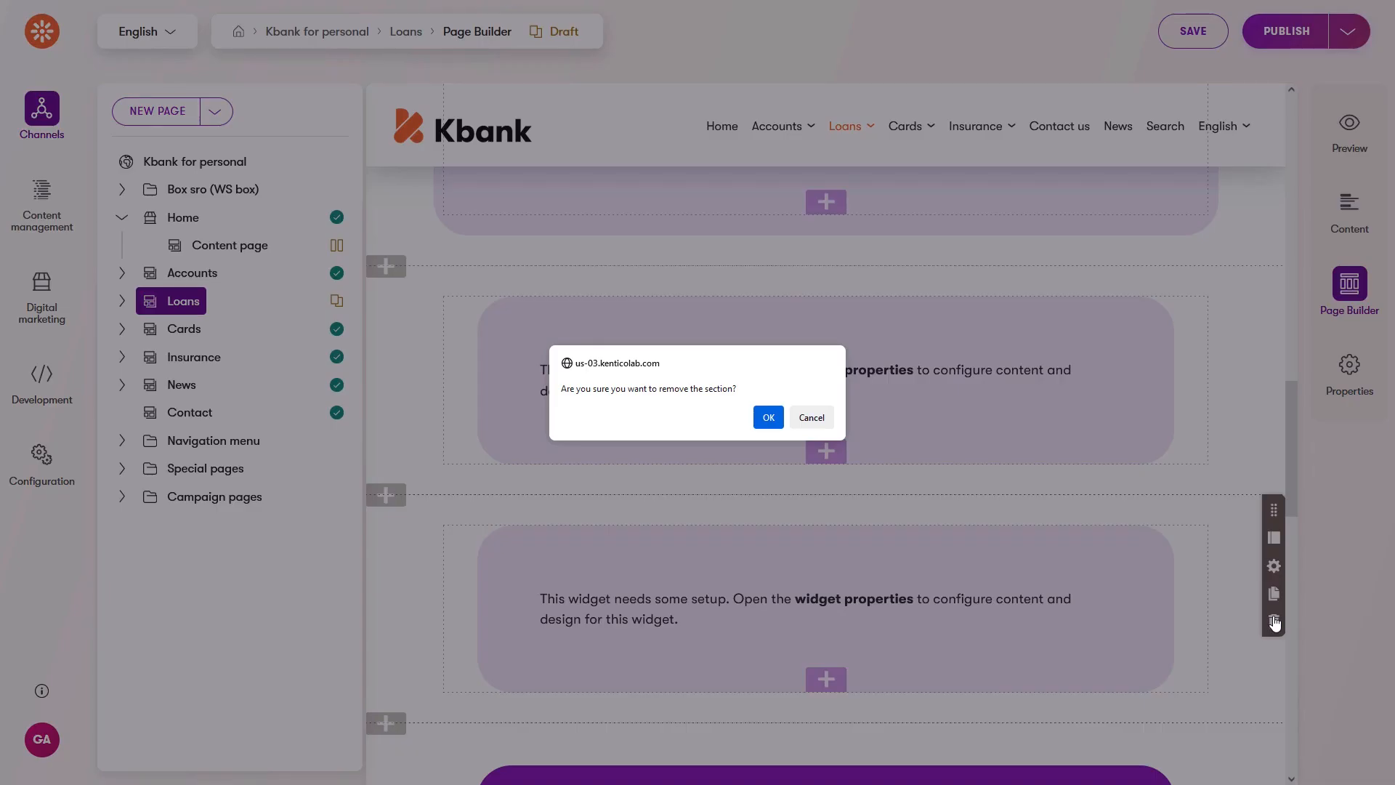
click(767, 417)
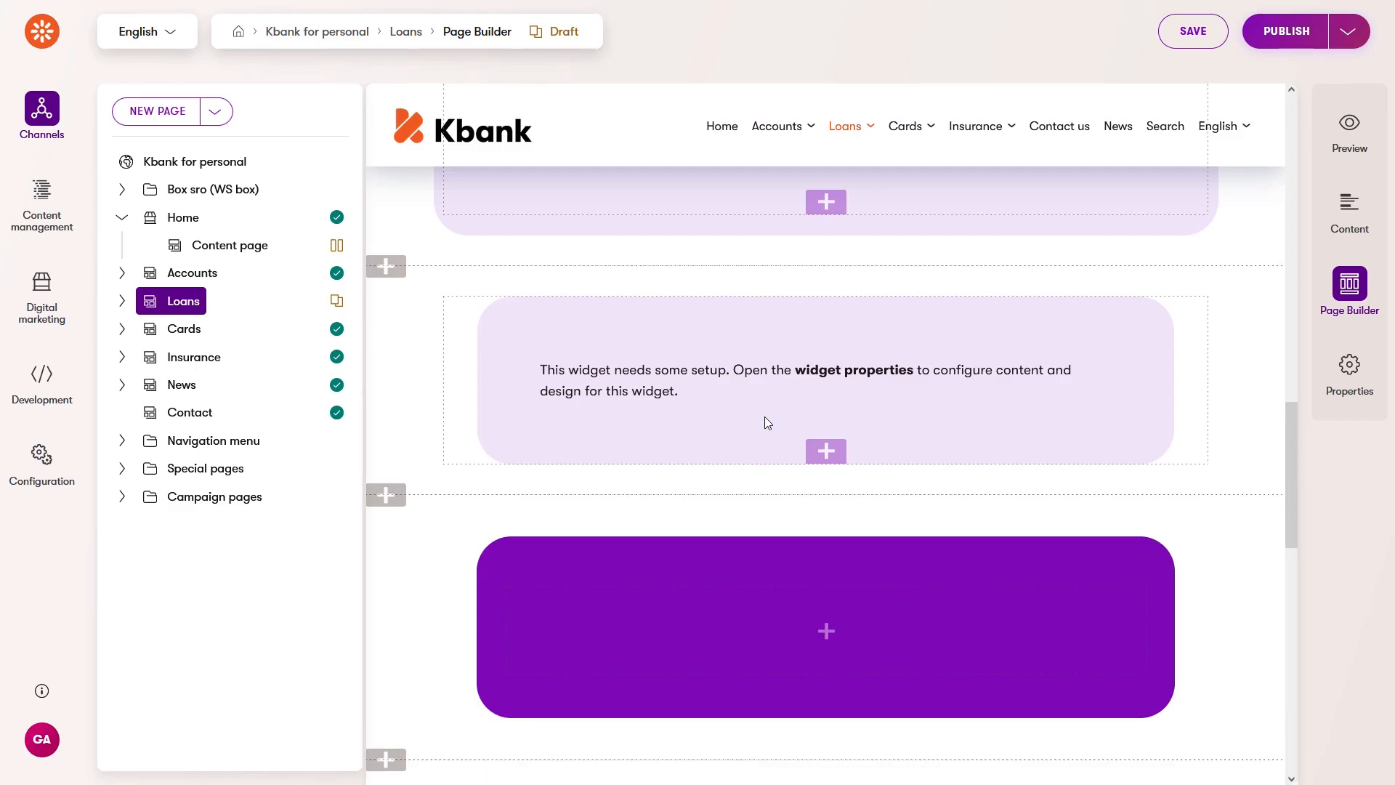